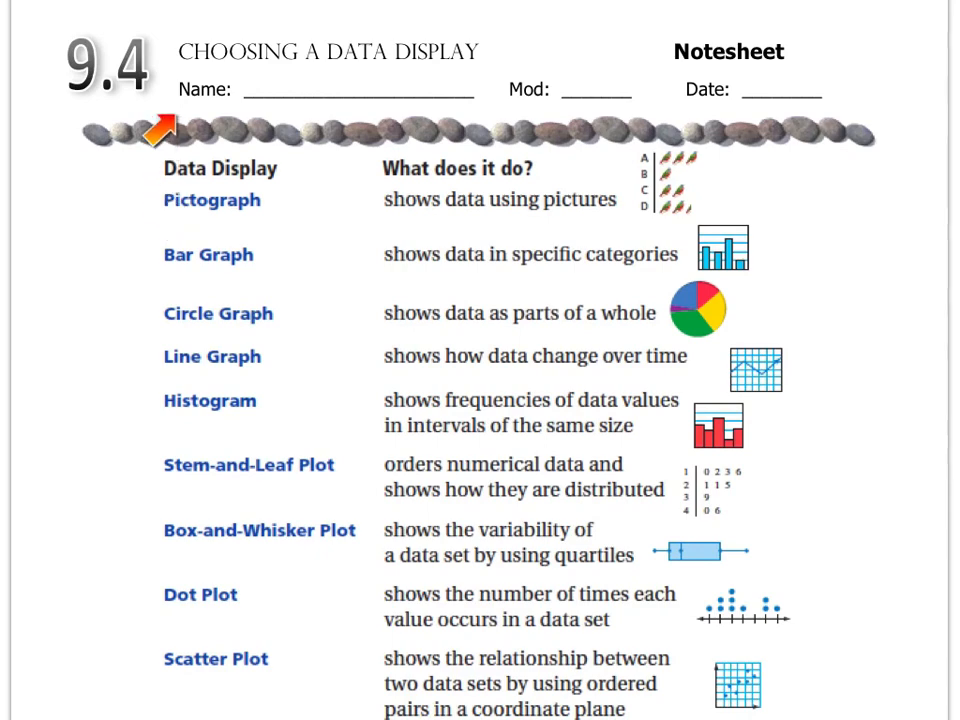
{"action": "scroll", "scroll_direction": "down", "scroll_amount": 3}
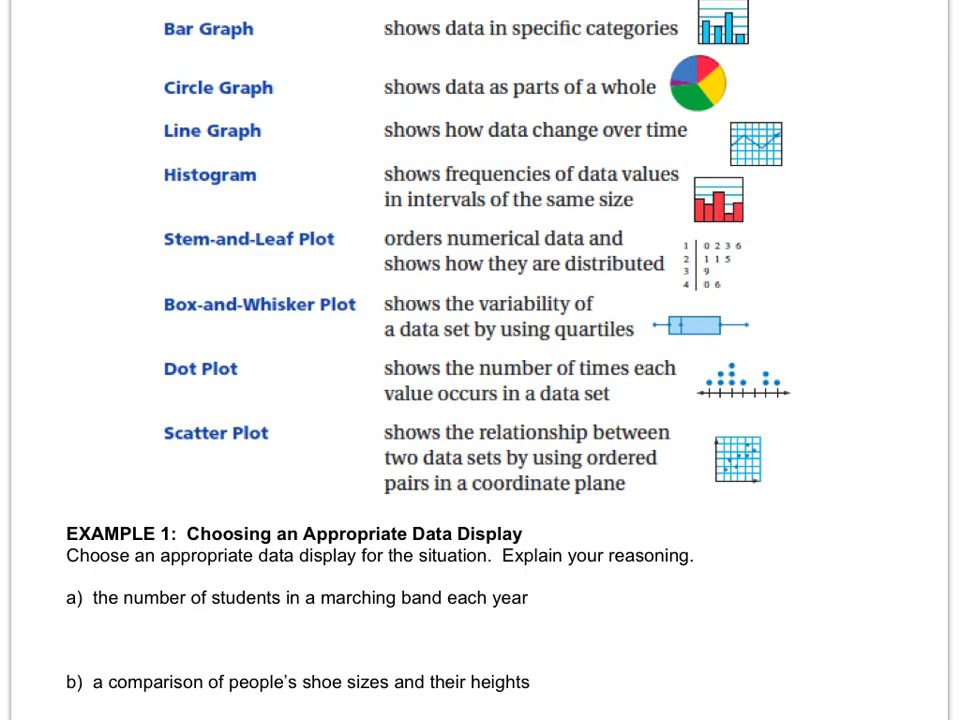
{"action": "scroll", "scroll_direction": "down", "scroll_amount": 3}
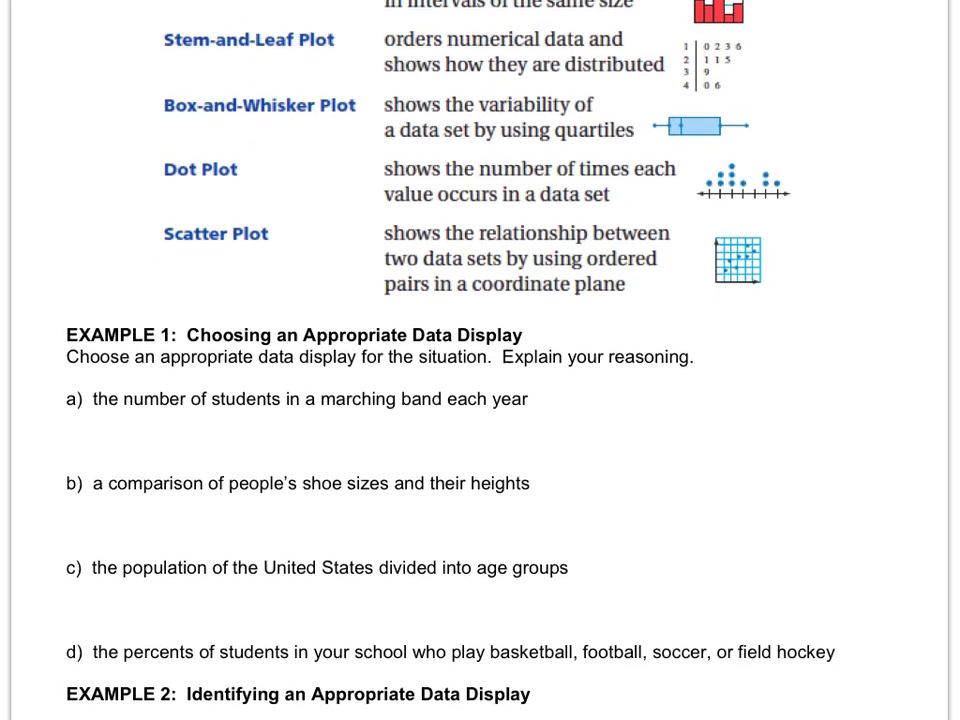
{"action": "scroll", "scroll_direction": "down", "scroll_amount": 3}
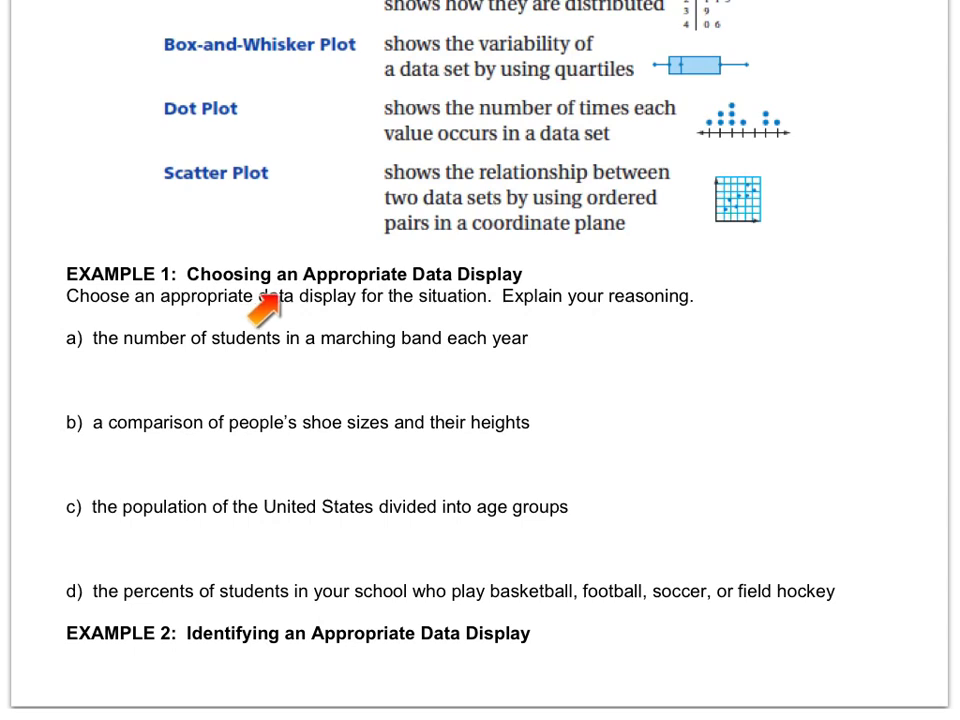
{"action": "mouse_move", "coordinate": [262, 308]}
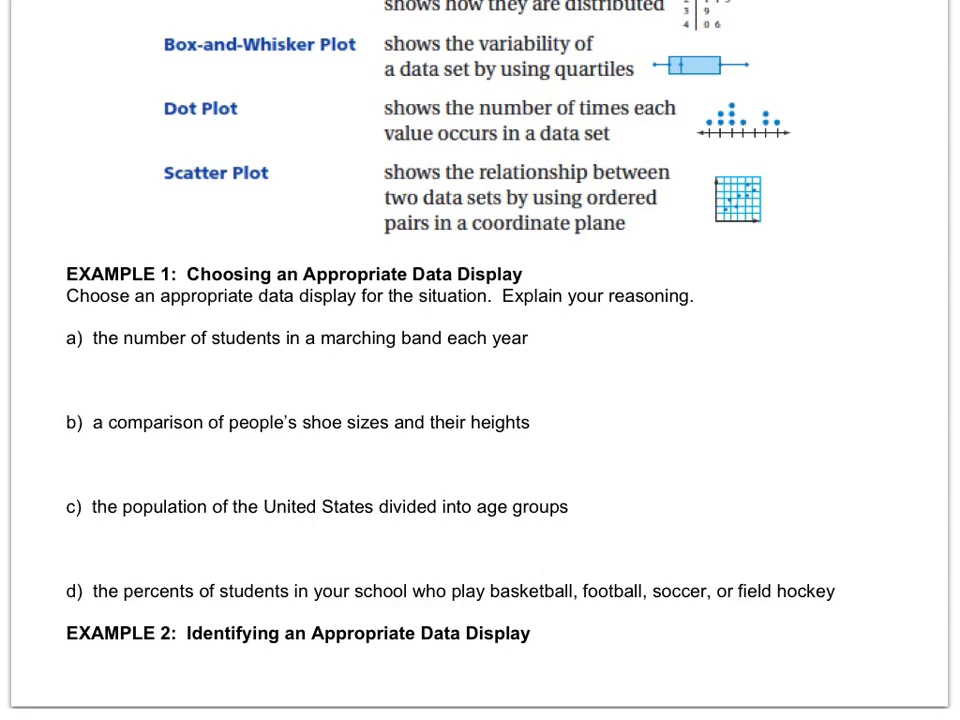
{"action": "scroll", "scroll_direction": "up", "scroll_amount": 3}
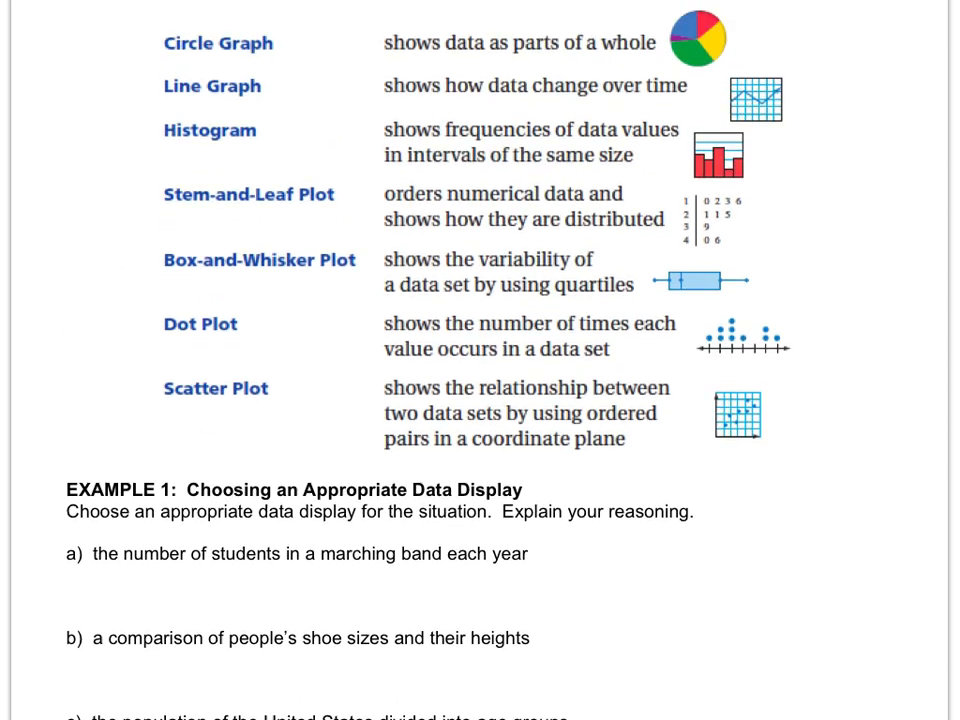
{"action": "scroll", "scroll_direction": "up", "scroll_amount": 3}
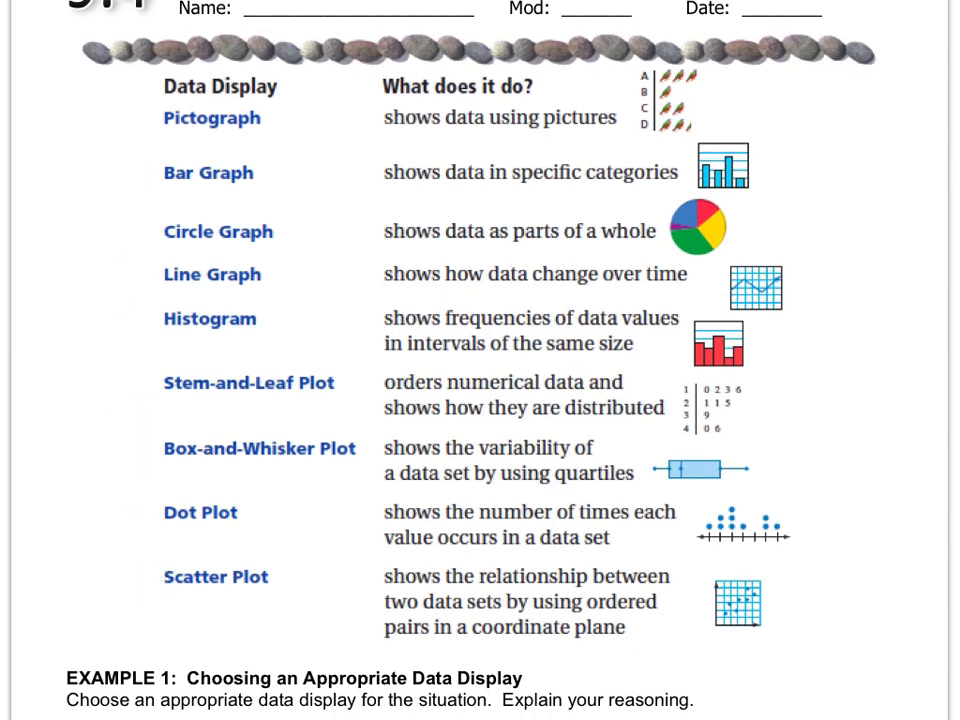
{"action": "scroll", "scroll_direction": "down", "scroll_amount": 3}
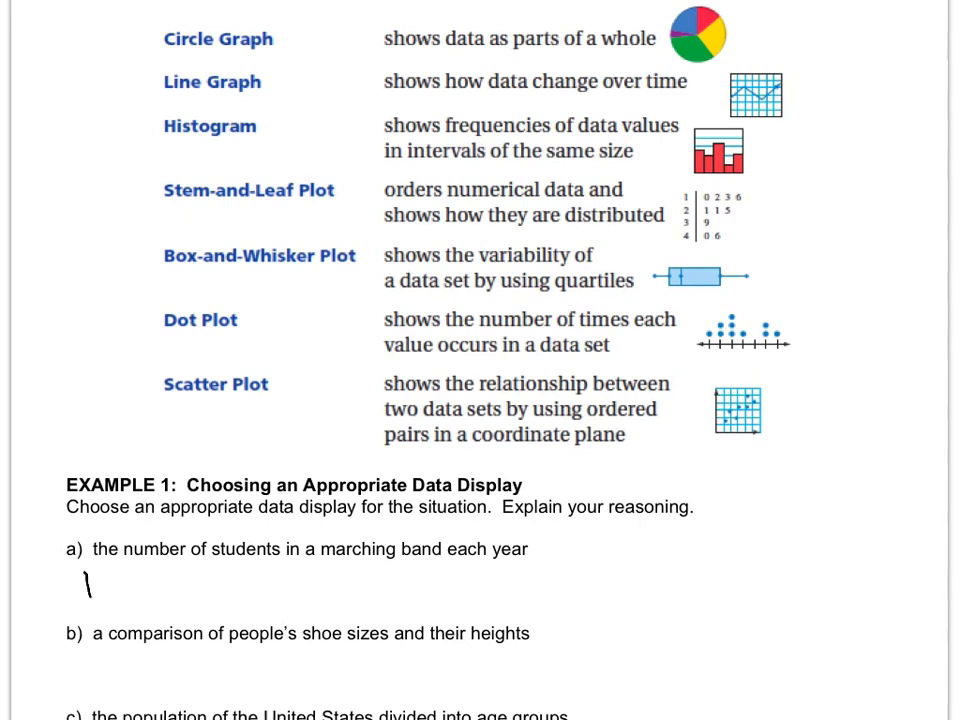
{"action": "type", "text": "line"}
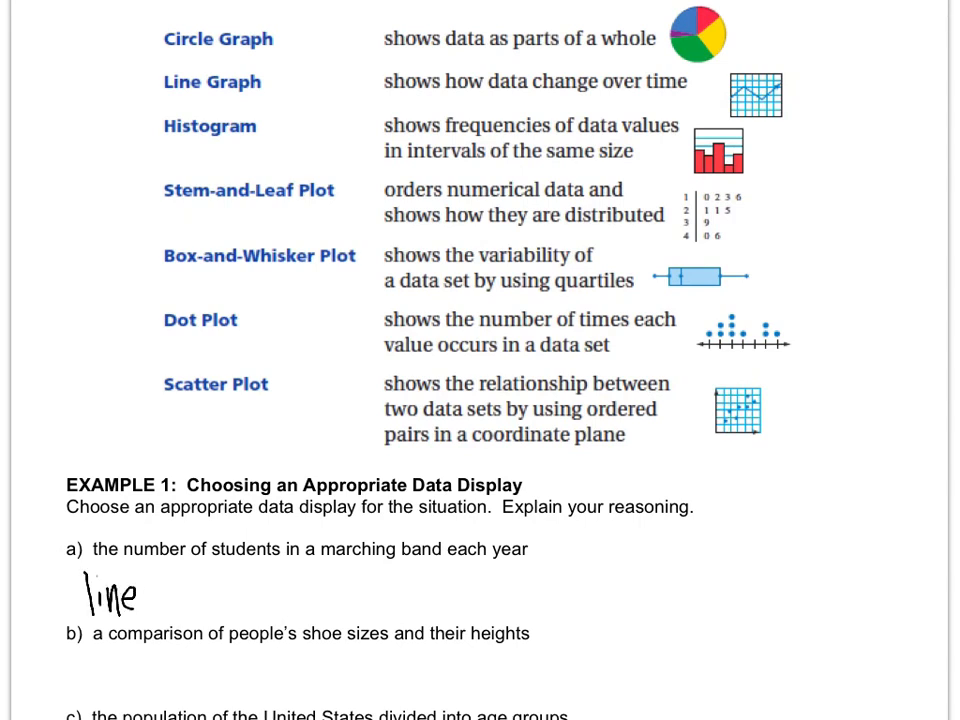
{"action": "type", "text": "graph"}
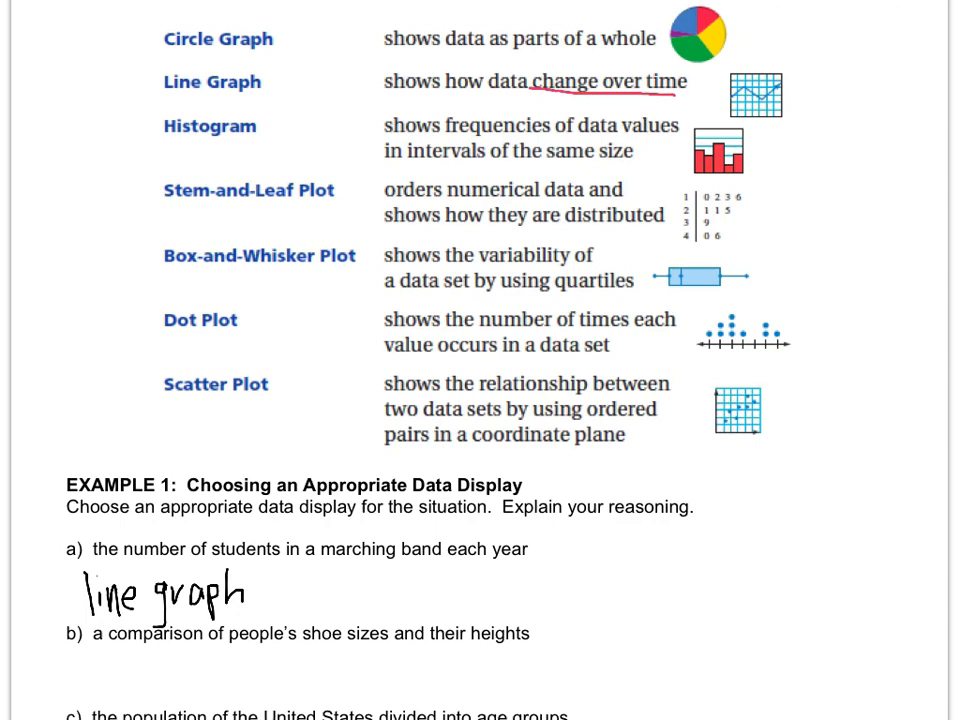
{"action": "type", "text": ","}
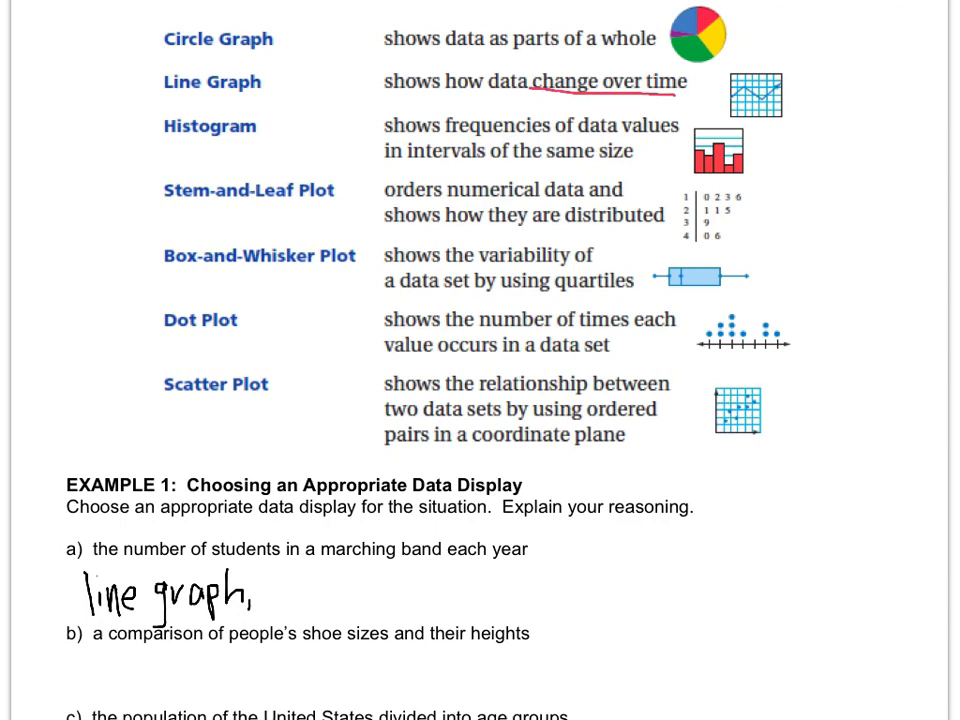
{"action": "type", "text": "has to do with changes over time"}
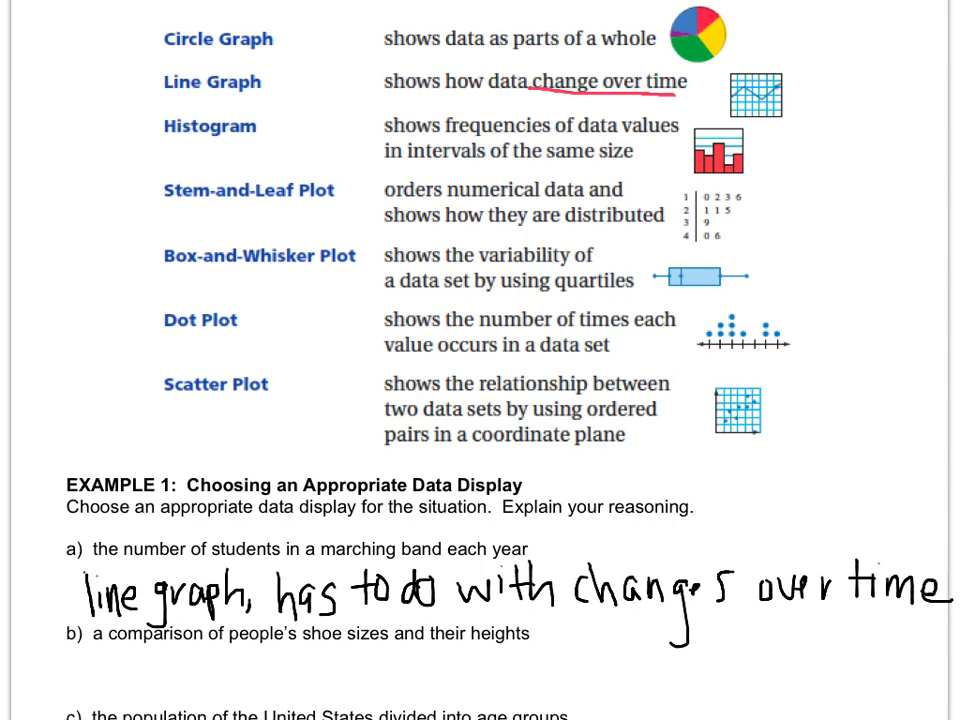
{"action": "scroll", "scroll_direction": "down", "scroll_amount": 3}
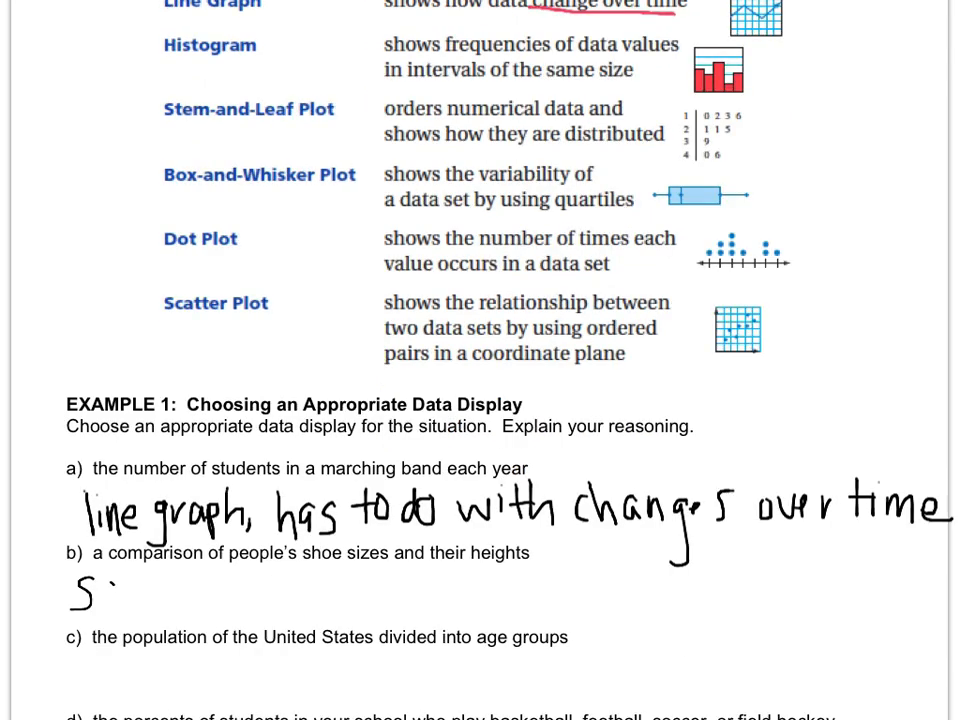
{"action": "type", "text": "Scatt"}
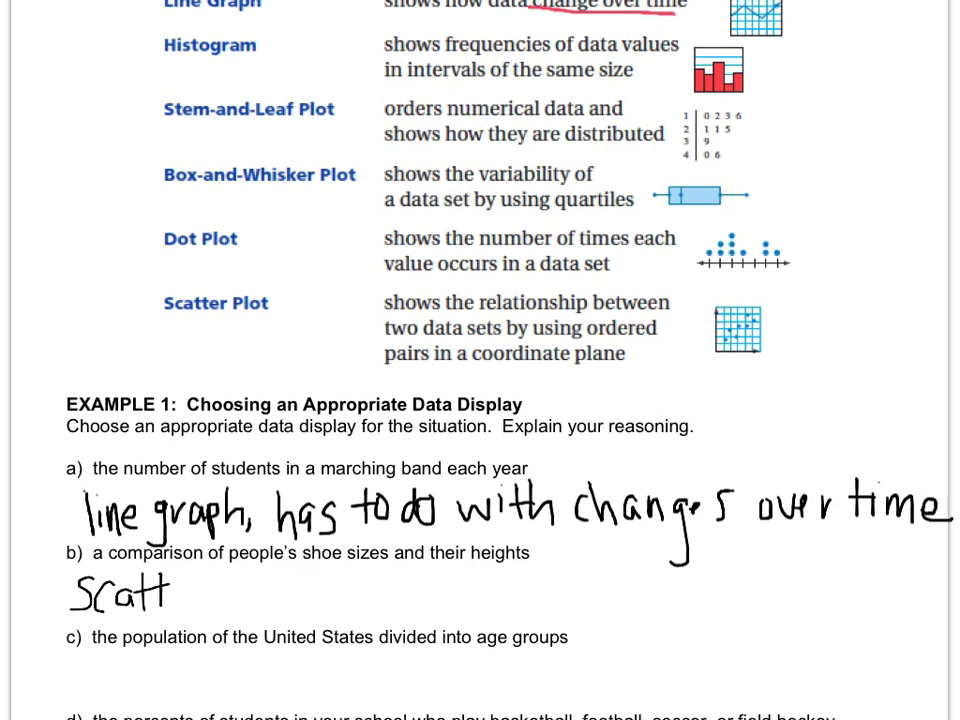
{"action": "type", "text": "er pl"}
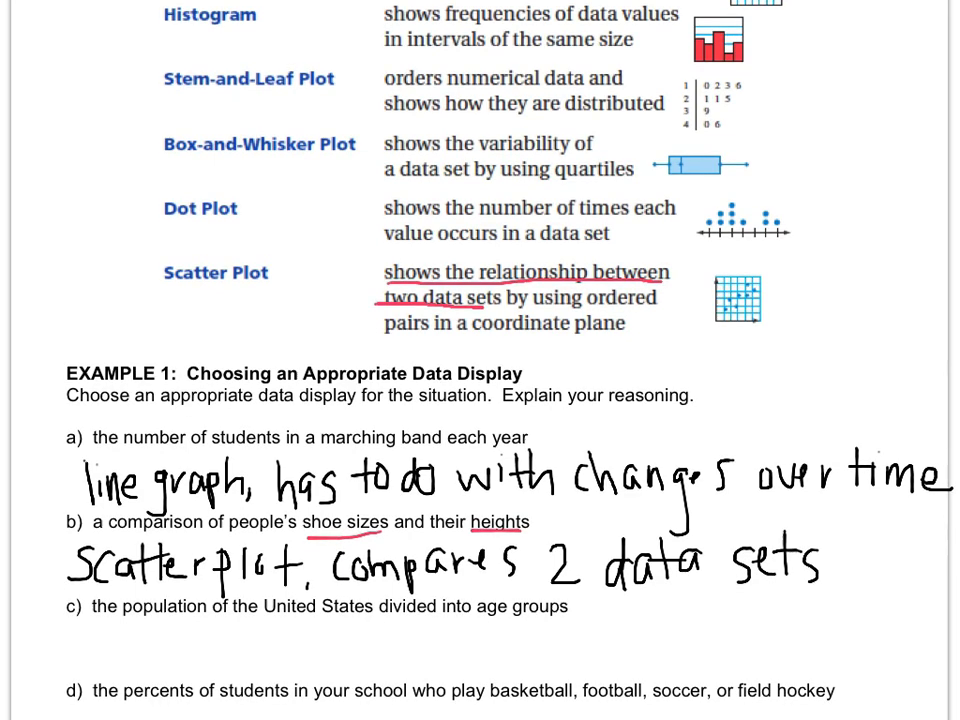
{"action": "type", "text": "histugram,"}
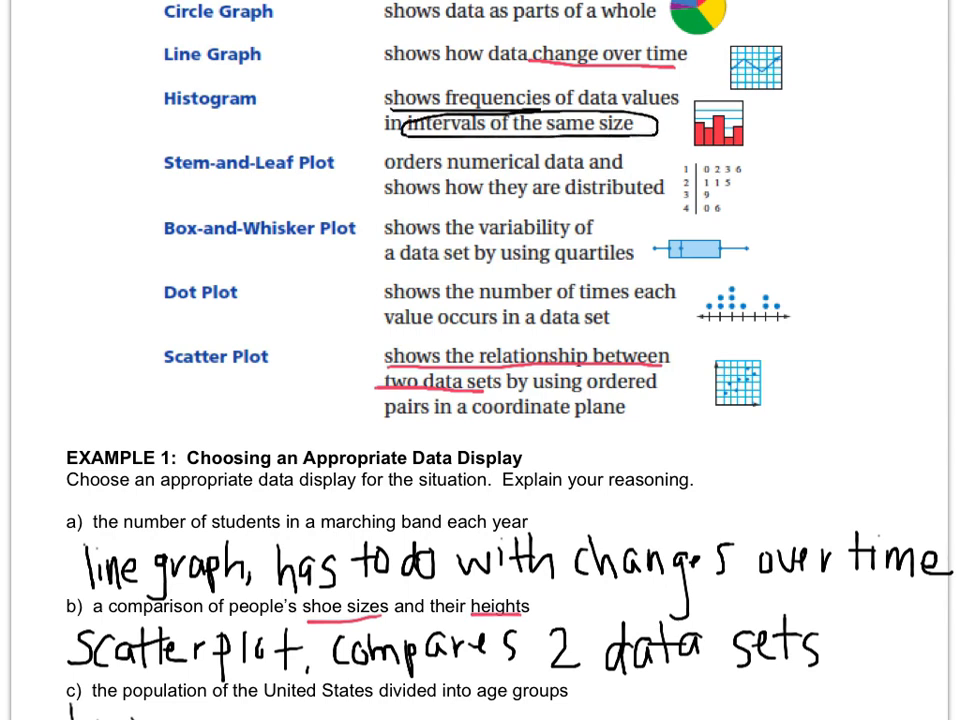
{"action": "scroll", "scroll_direction": "down", "scroll_amount": 3}
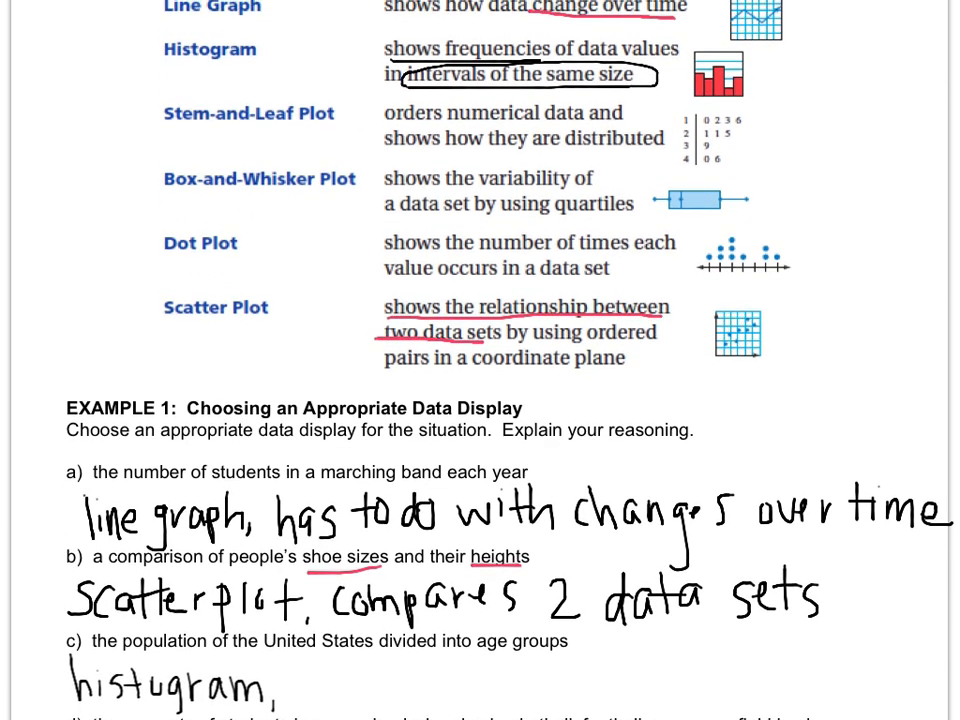
{"action": "scroll", "scroll_direction": "down", "scroll_amount": 3}
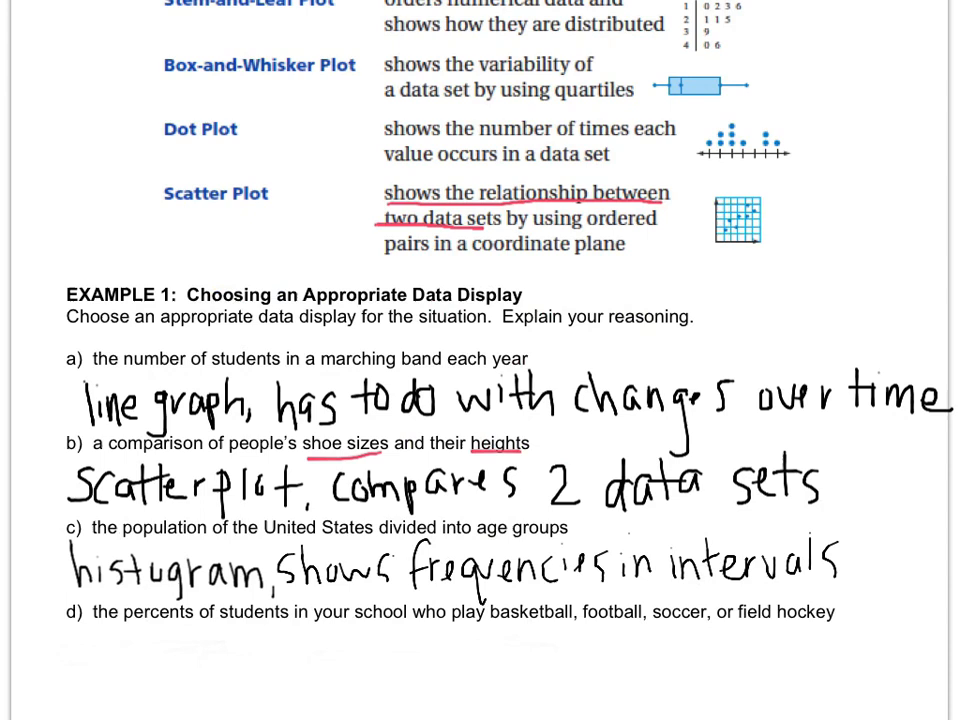
{"action": "scroll", "scroll_direction": "up", "scroll_amount": 3}
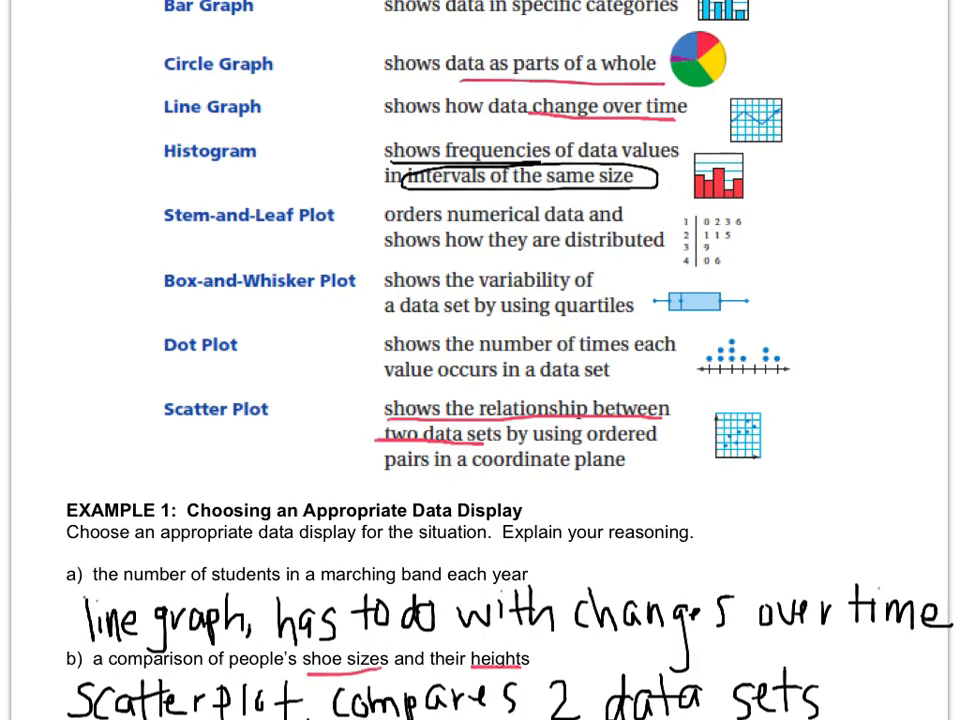
{"action": "scroll", "scroll_direction": "down", "scroll_amount": 3}
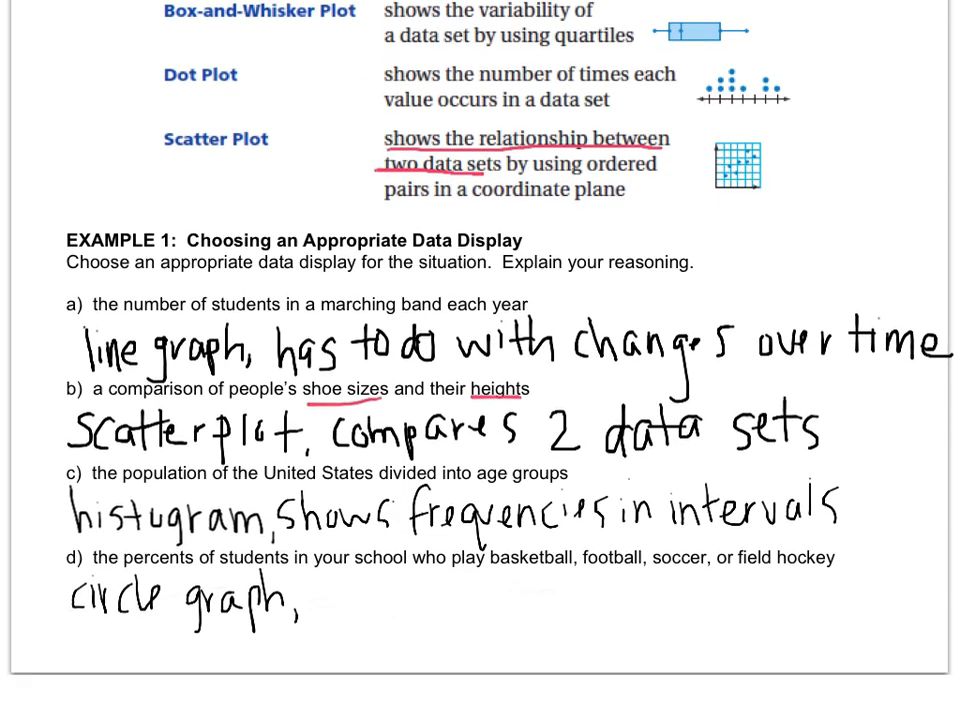
{"action": "scroll", "scroll_direction": "up", "scroll_amount": 3}
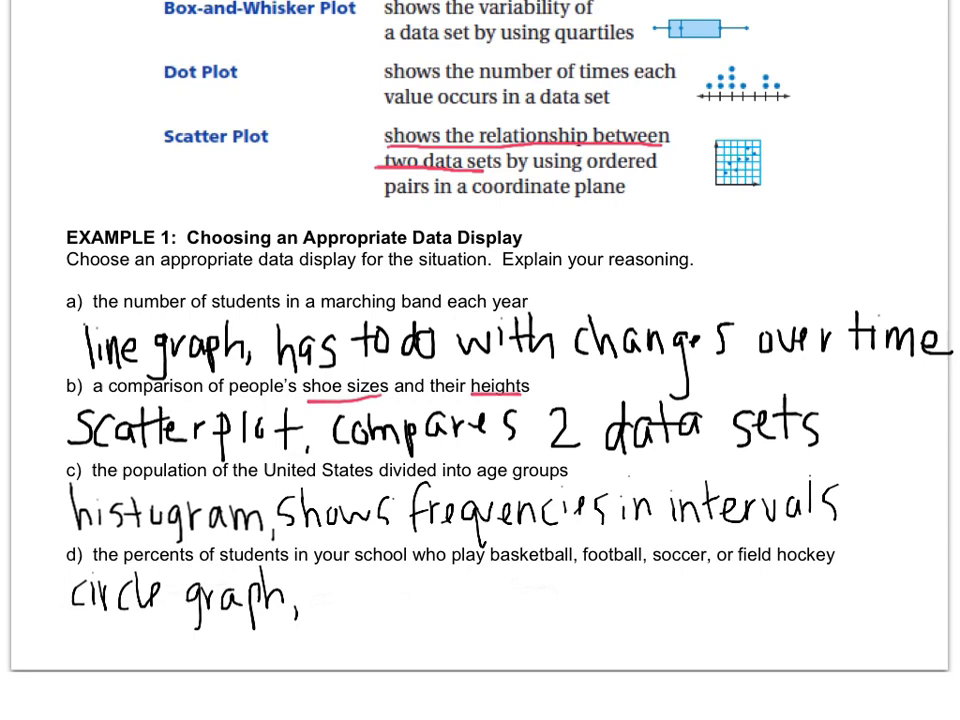
{"action": "type", "text": "compares parts to whole"}
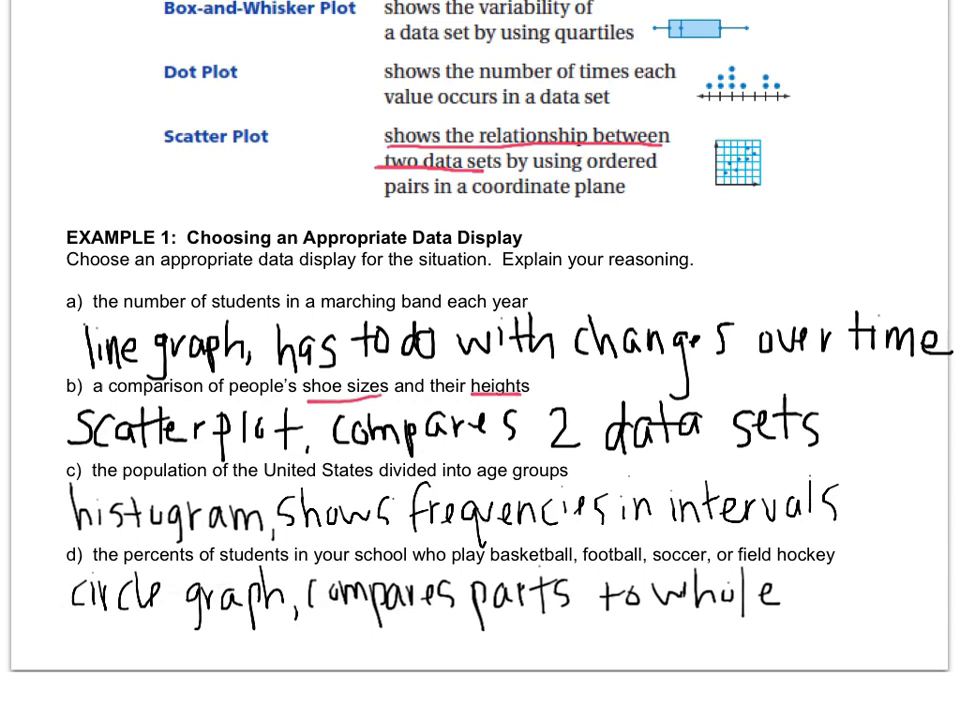
{"action": "scroll", "scroll_direction": "down", "scroll_amount": 3}
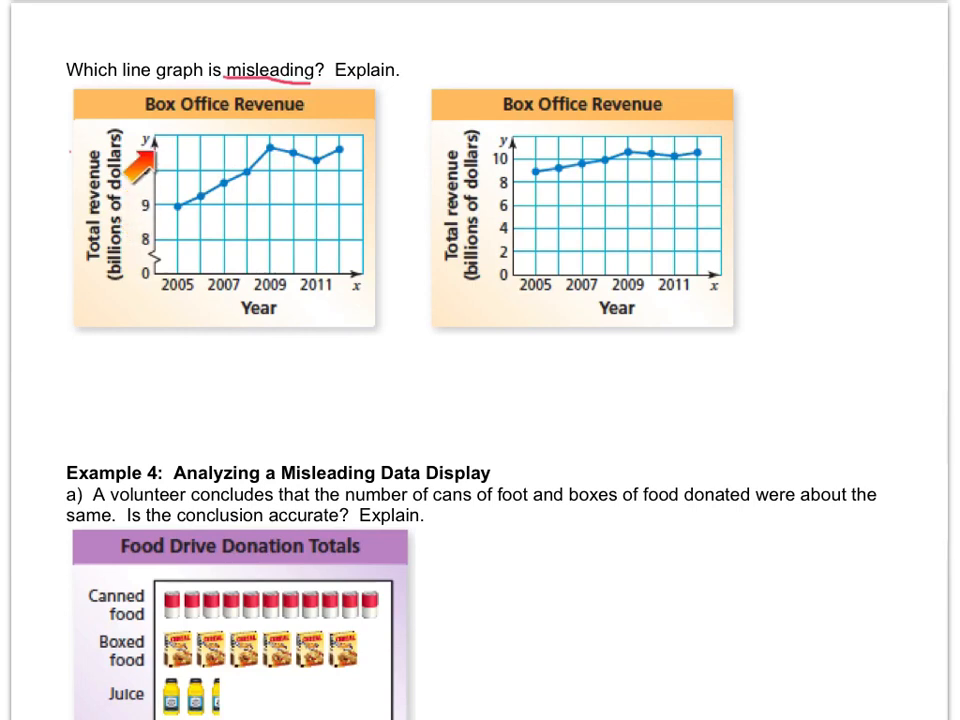
{"action": "mouse_move", "coordinate": [135, 170]}
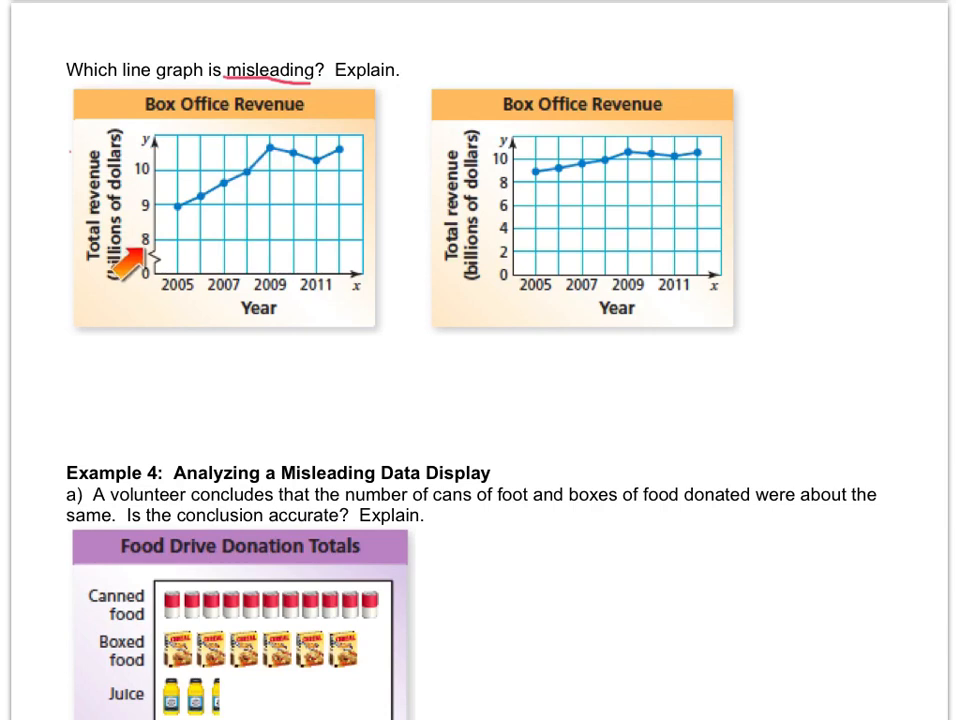
{"action": "mouse_move", "coordinate": [520, 175]}
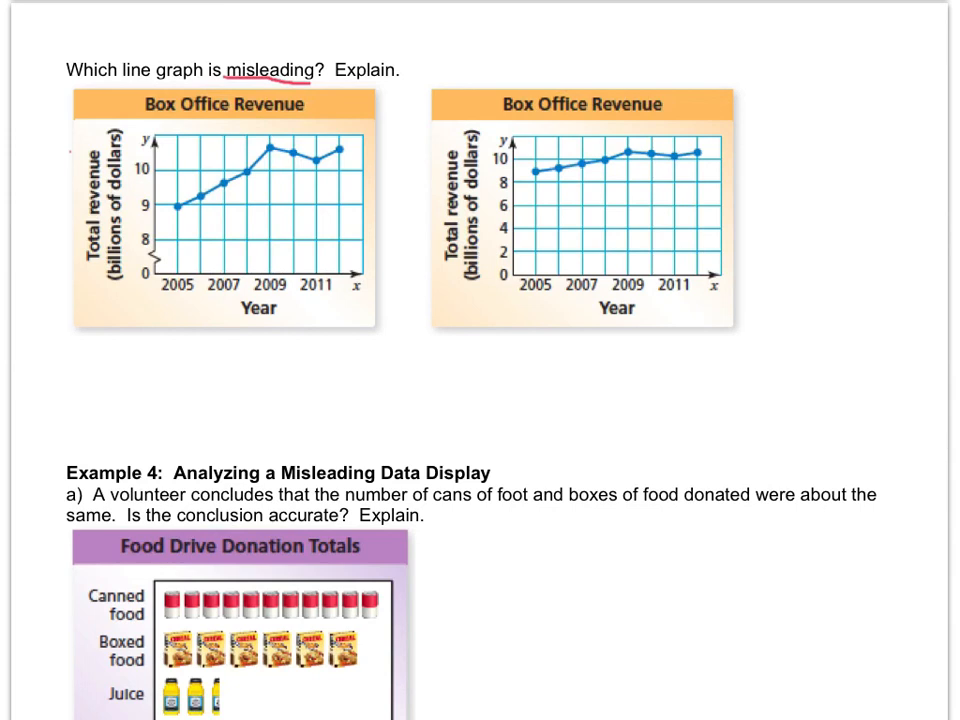
{"action": "type", "text": "The first graph is misleading because it has a break"}
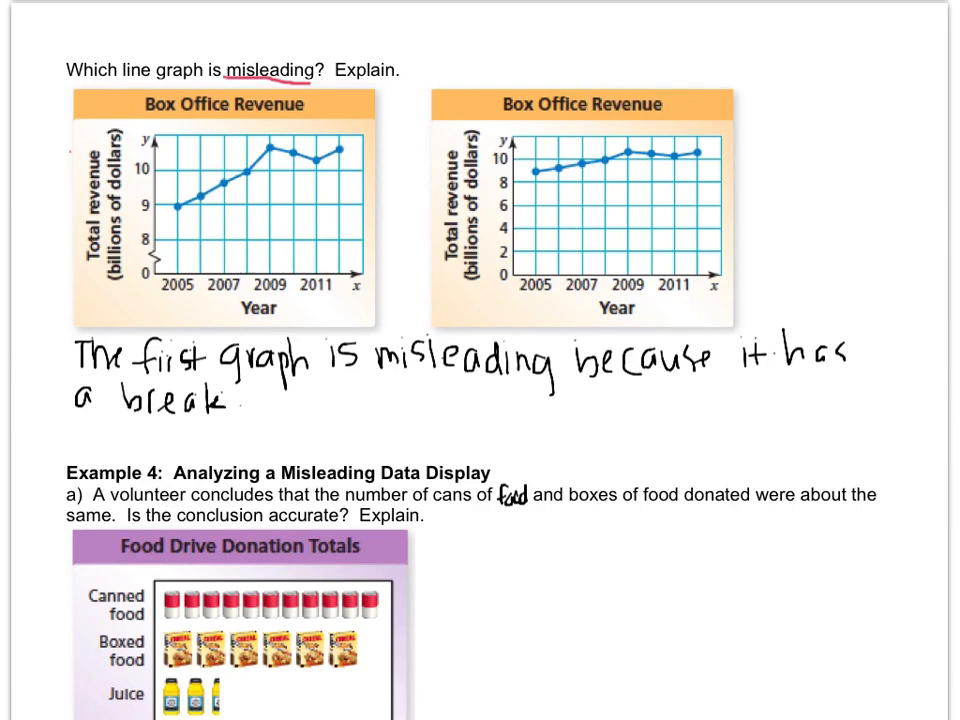
{"action": "scroll", "scroll_direction": "down", "scroll_amount": 3}
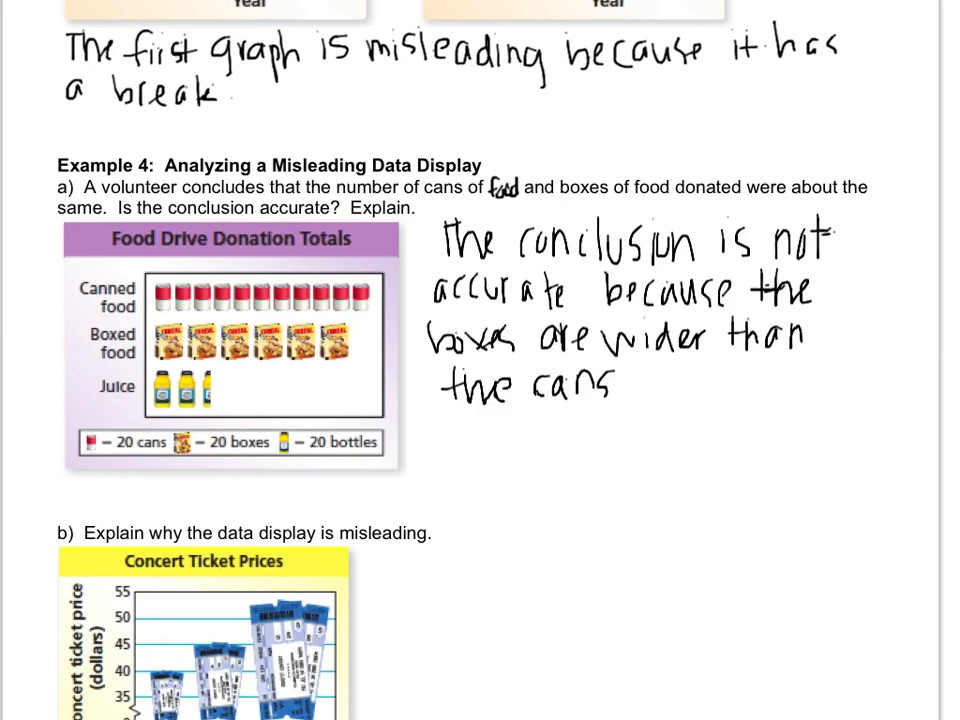
{"action": "scroll", "scroll_direction": "down", "scroll_amount": 3}
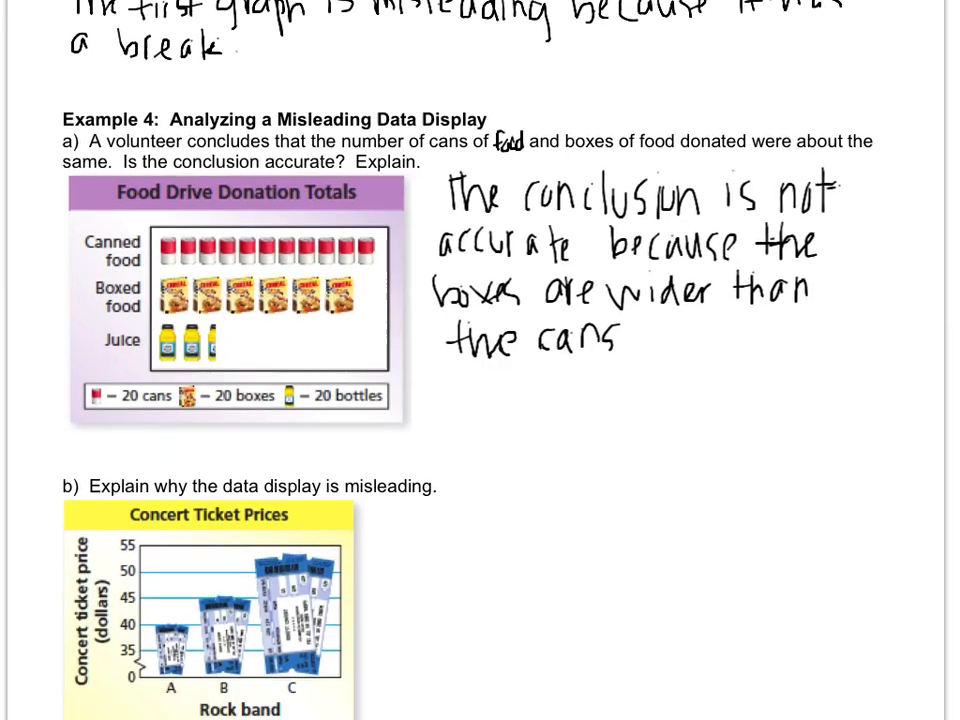
{"action": "scroll", "scroll_direction": "down", "scroll_amount": 3}
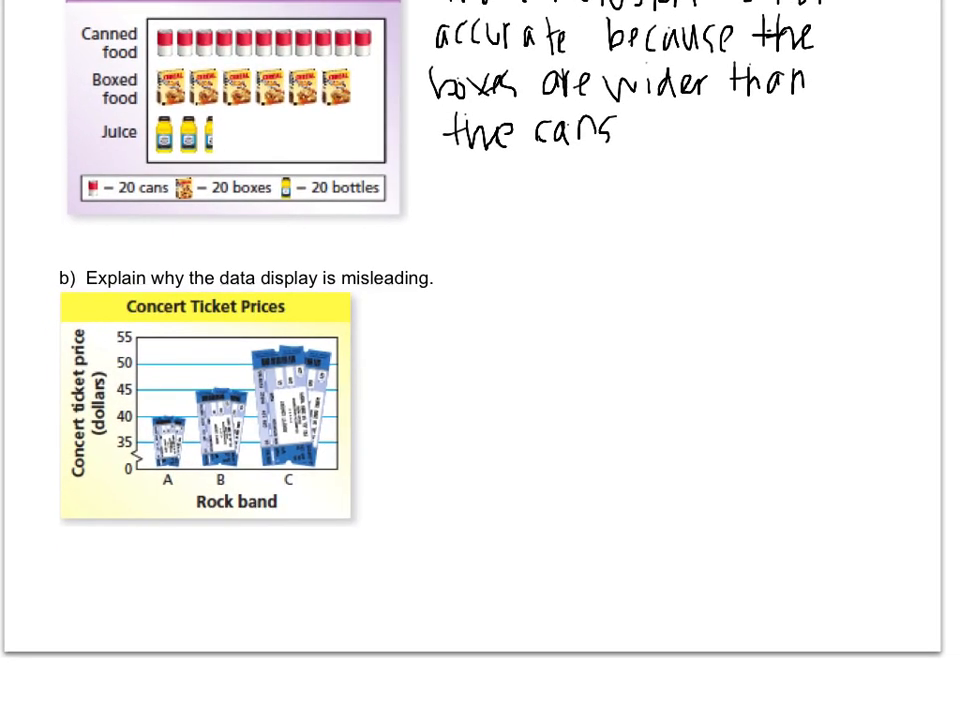